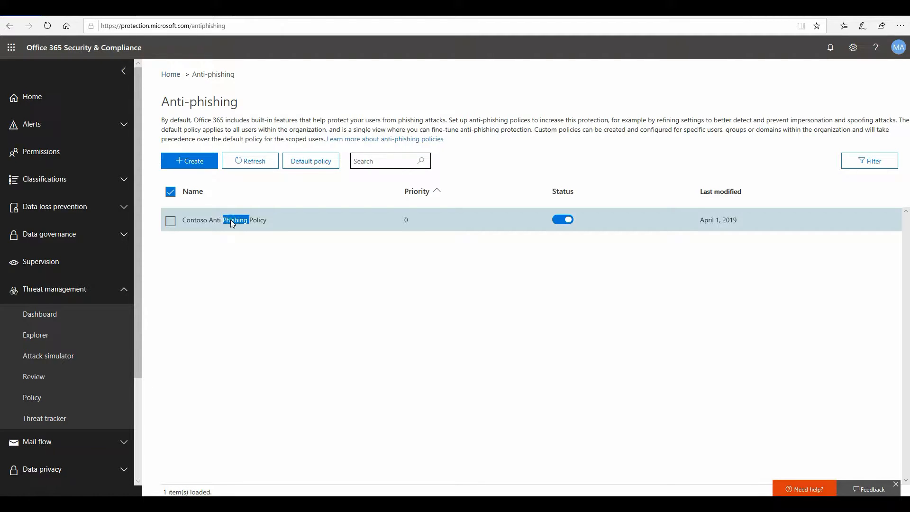
Review the Contoso Anti Phishing Policy's protected users, impersonation actions and mailbox intelligence settings
click(223, 220)
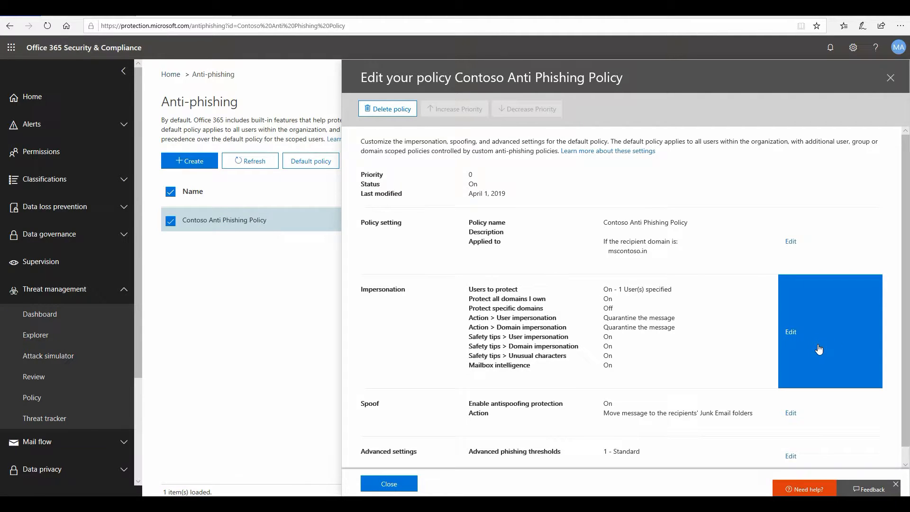
click(789, 331)
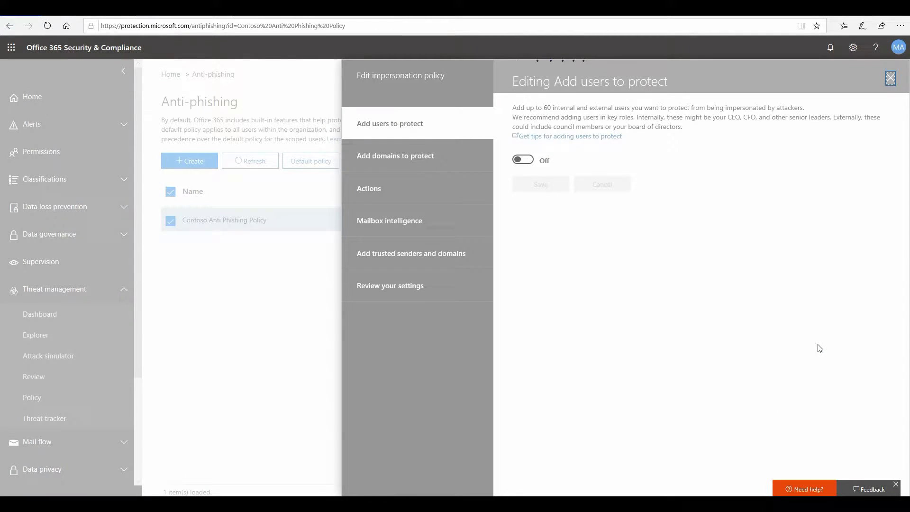
click(521, 160)
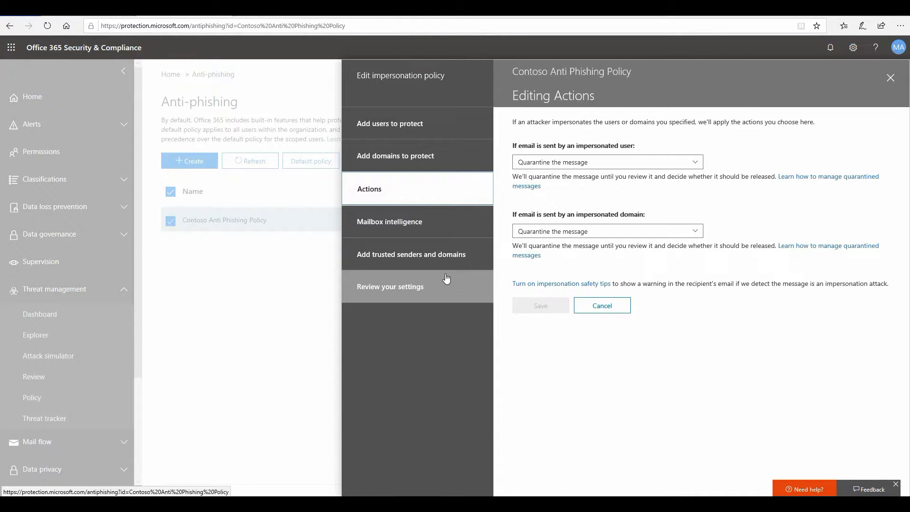
mouse_move(442, 159)
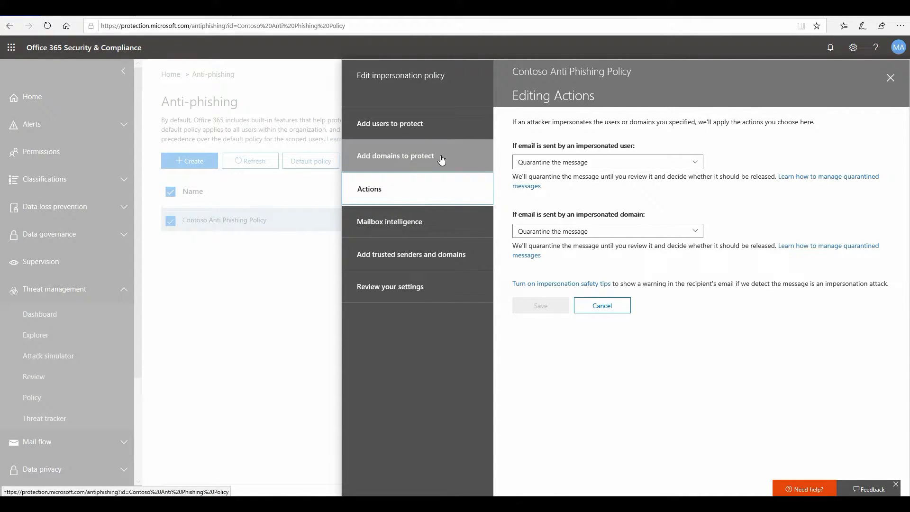
click(390, 123)
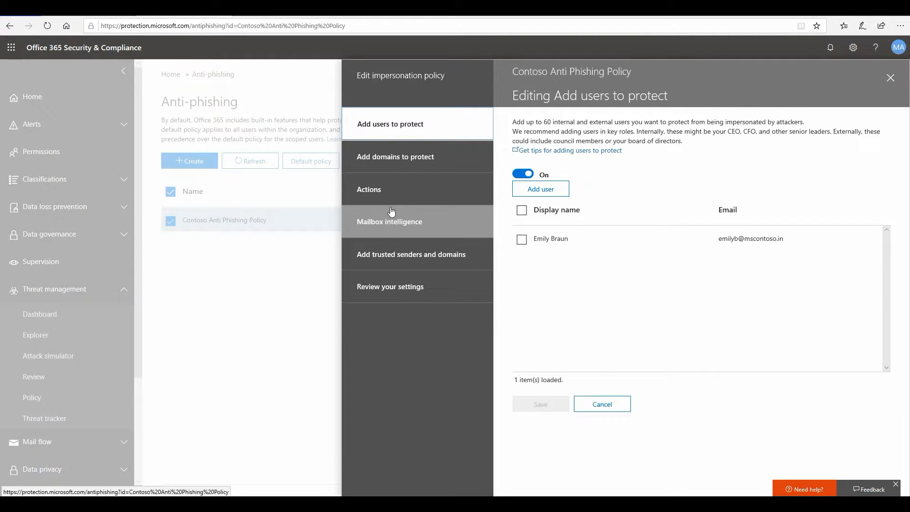
click(369, 188)
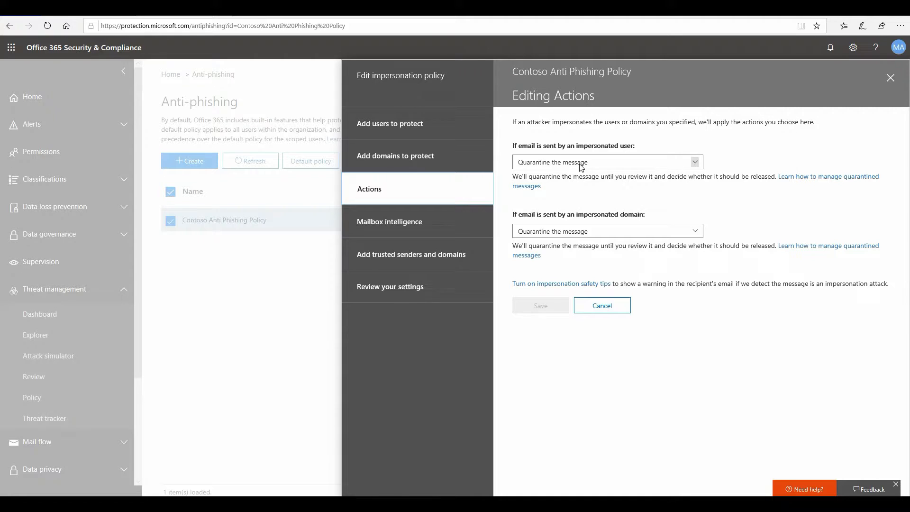
mouse_move(390, 221)
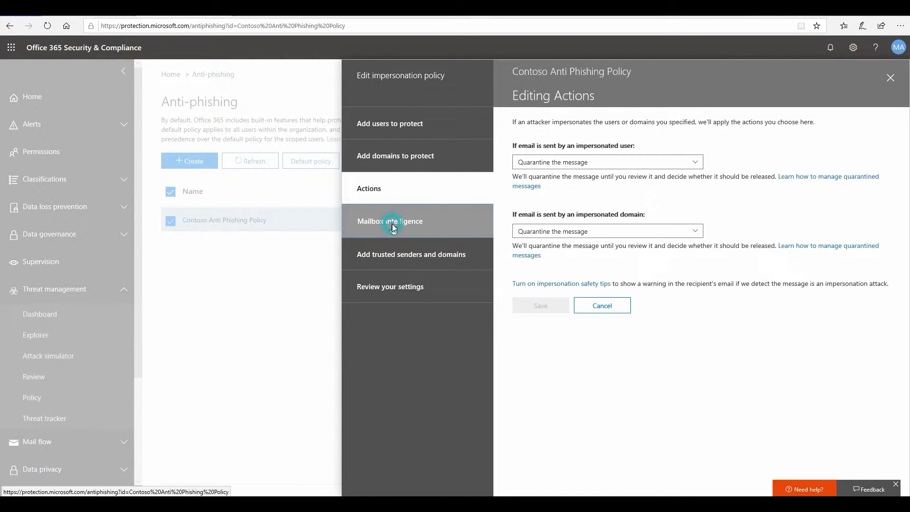
click(390, 221)
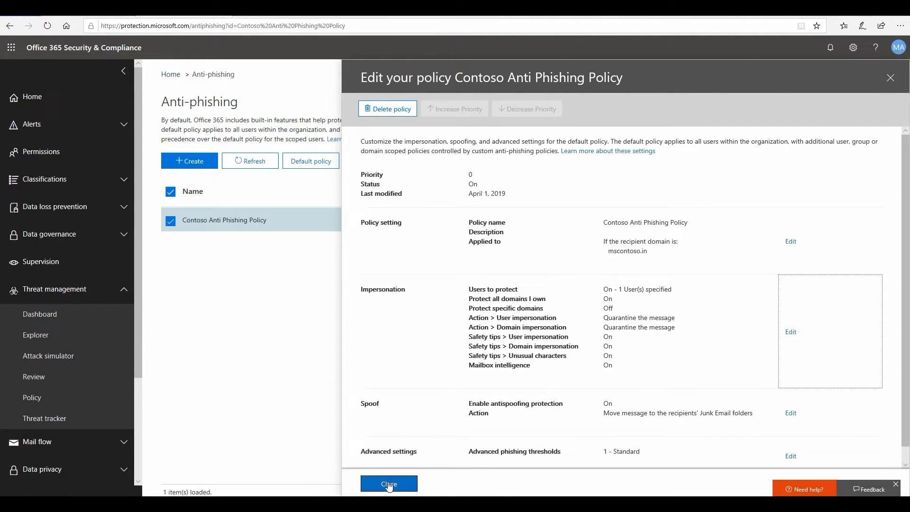
click(387, 484)
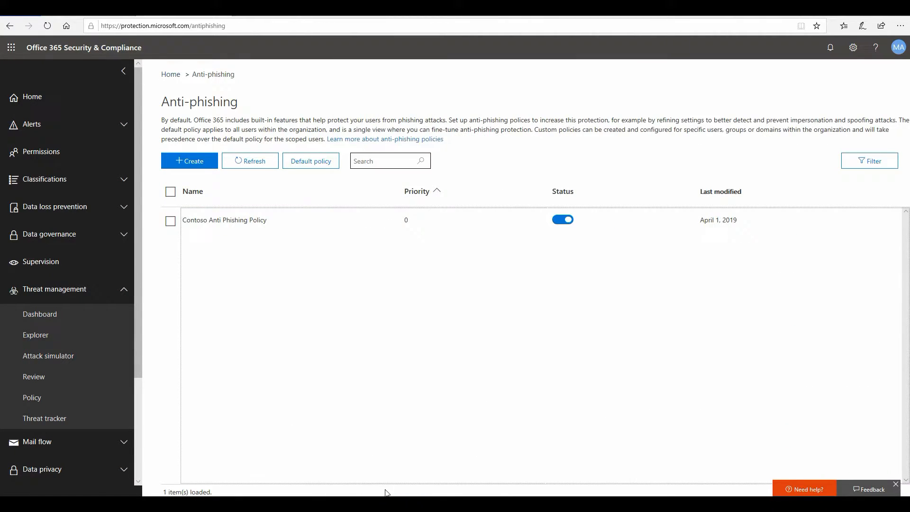
mouse_move(142, 475)
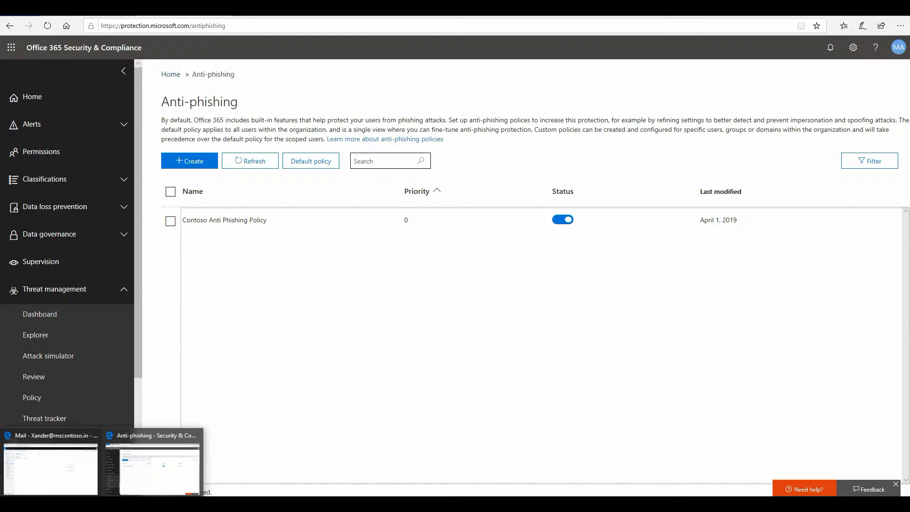
In Outlook, show the sender's contact card on the PO Approved email
click(50, 468)
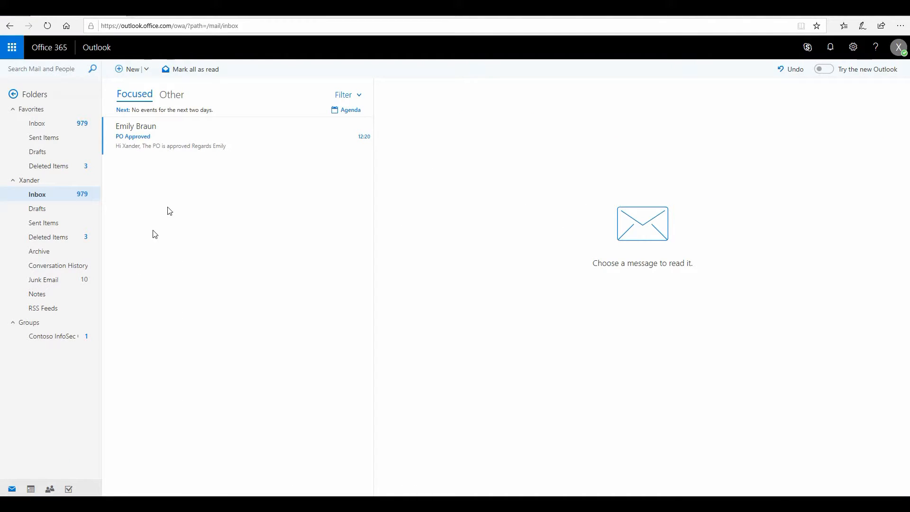
mouse_move(180, 144)
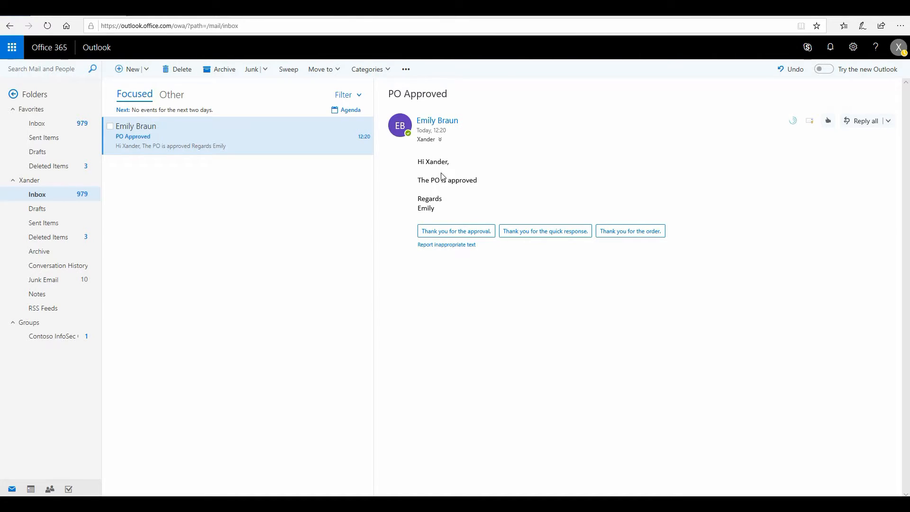
mouse_move(452, 124)
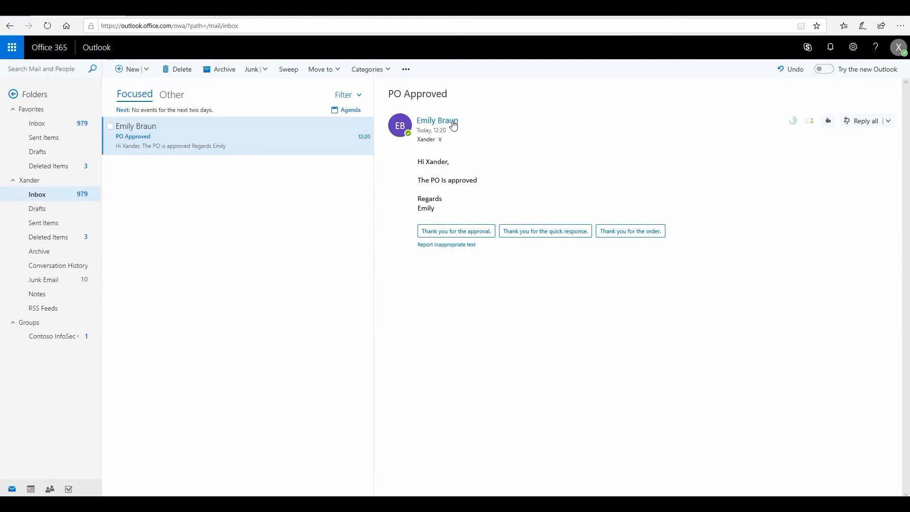
click(436, 121)
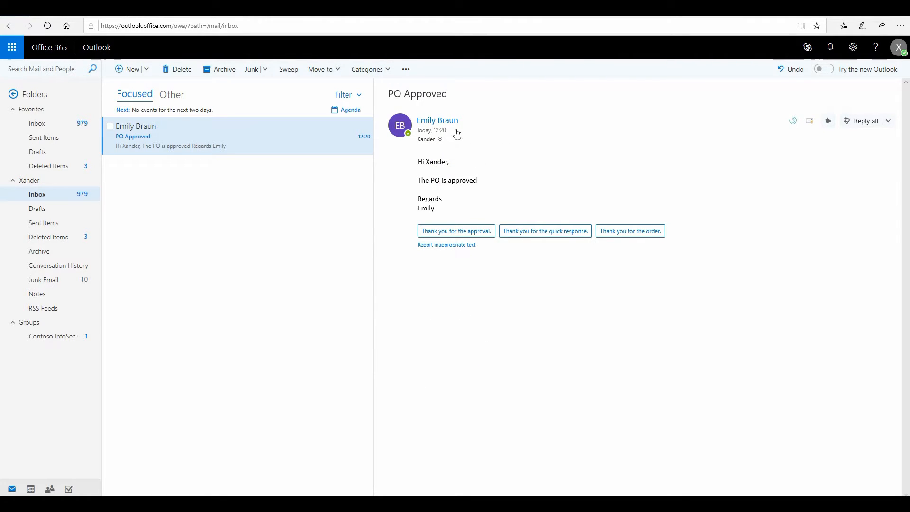
click(436, 119)
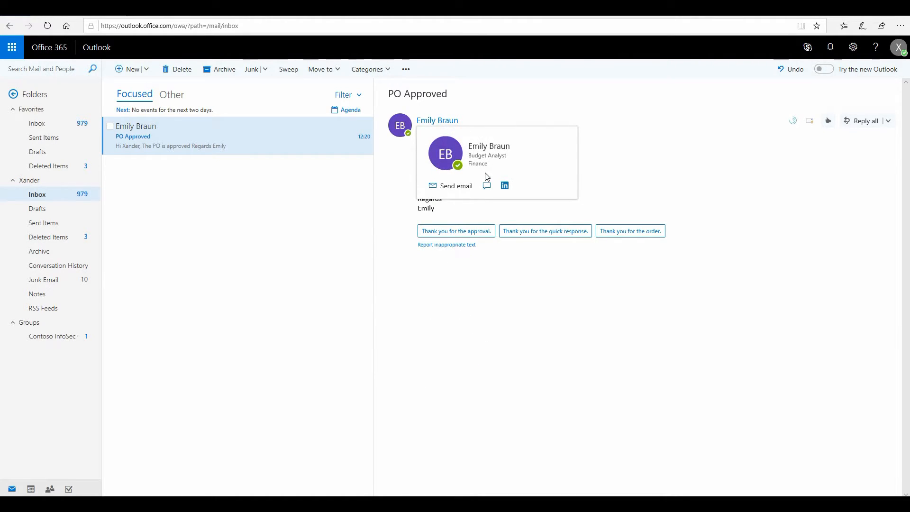
click(444, 153)
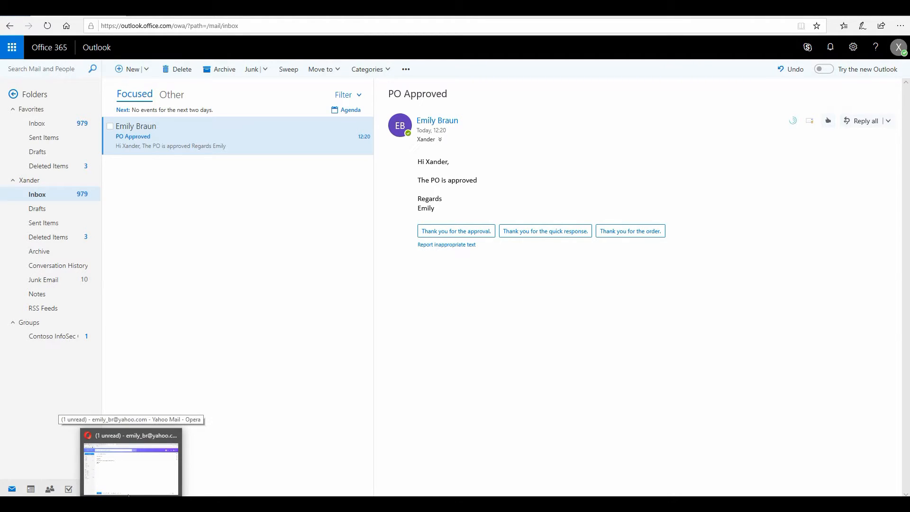
click(129, 465)
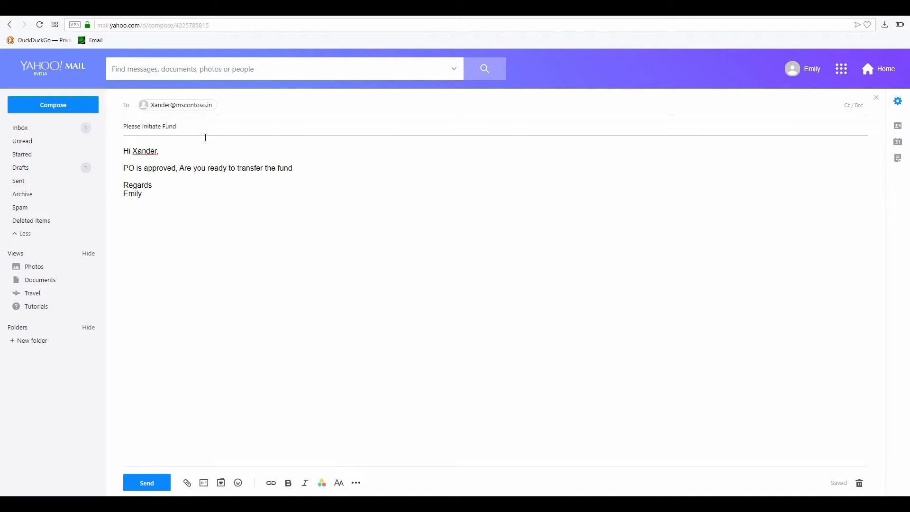
Review and send the drafted 'Please Initiate Fund' Yahoo message to Xander
click(142, 193)
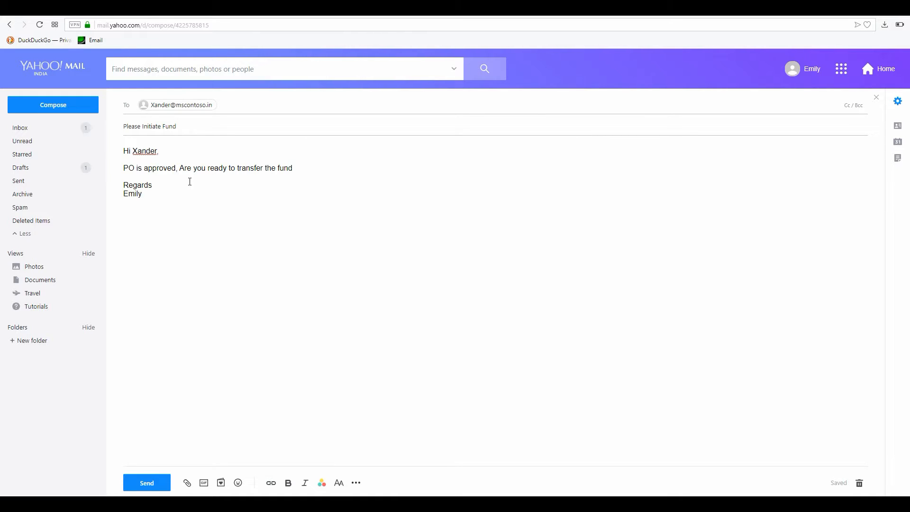
click(143, 193)
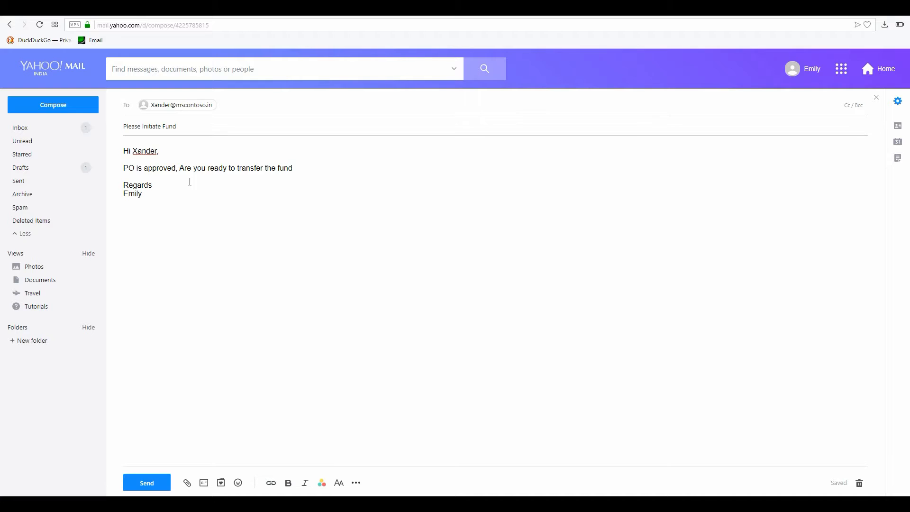
mouse_move(139, 451)
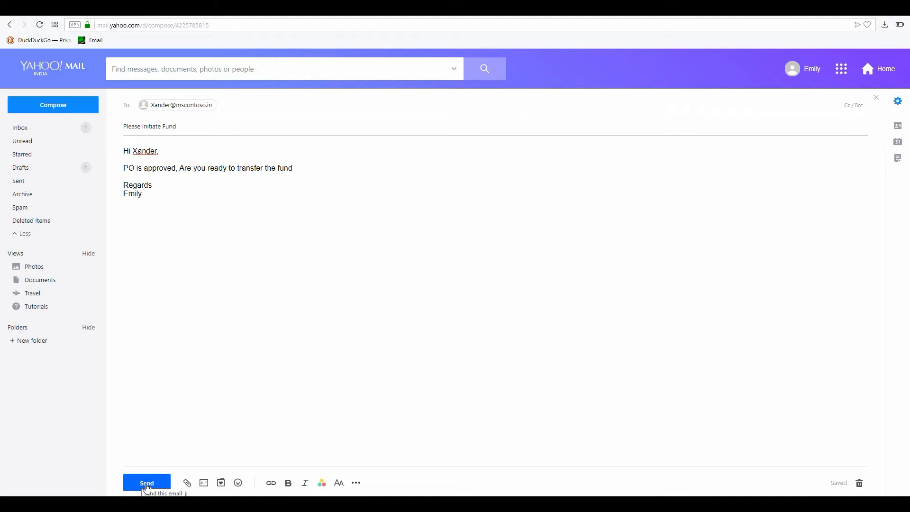
click(146, 482)
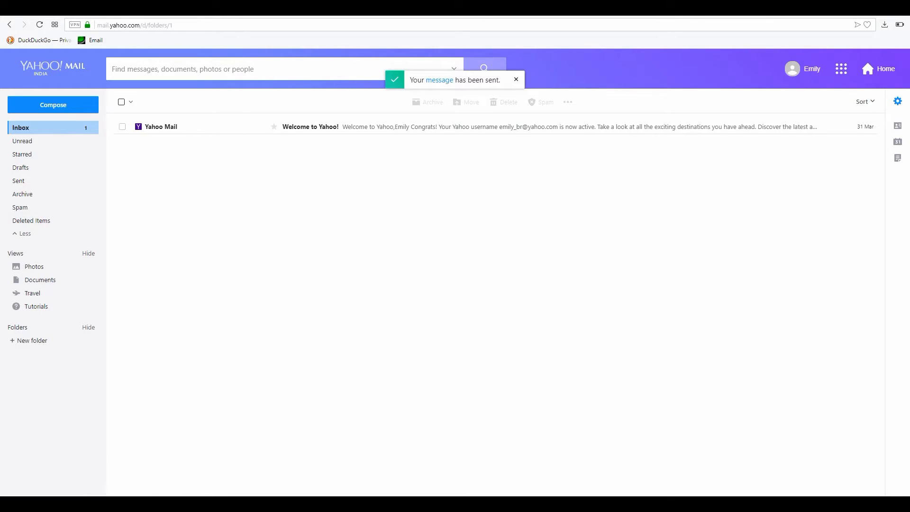
click(514, 79)
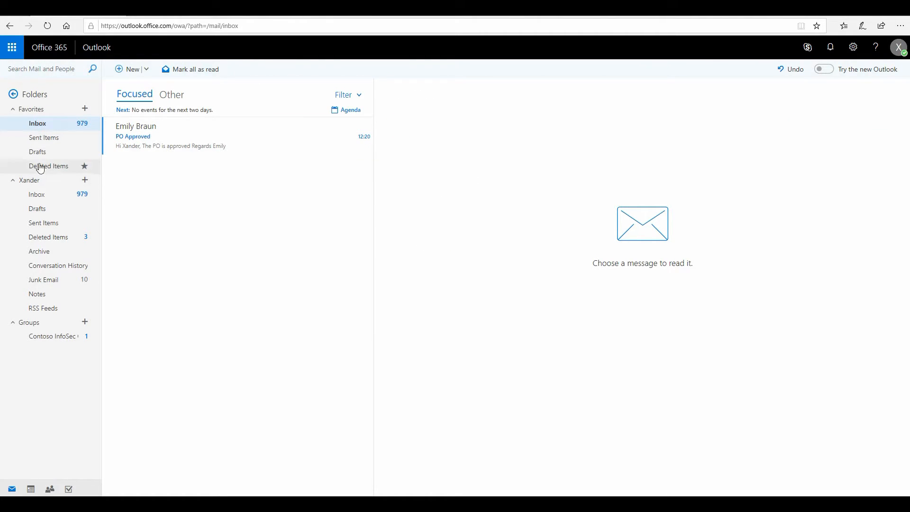
Check Deleted Items and Junk Email for the fund request, then reload the inbox
click(44, 138)
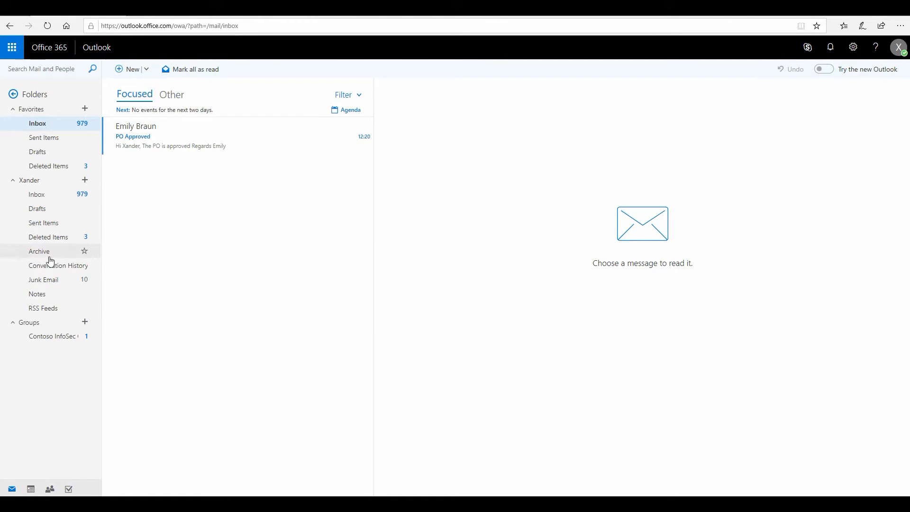
mouse_move(43, 279)
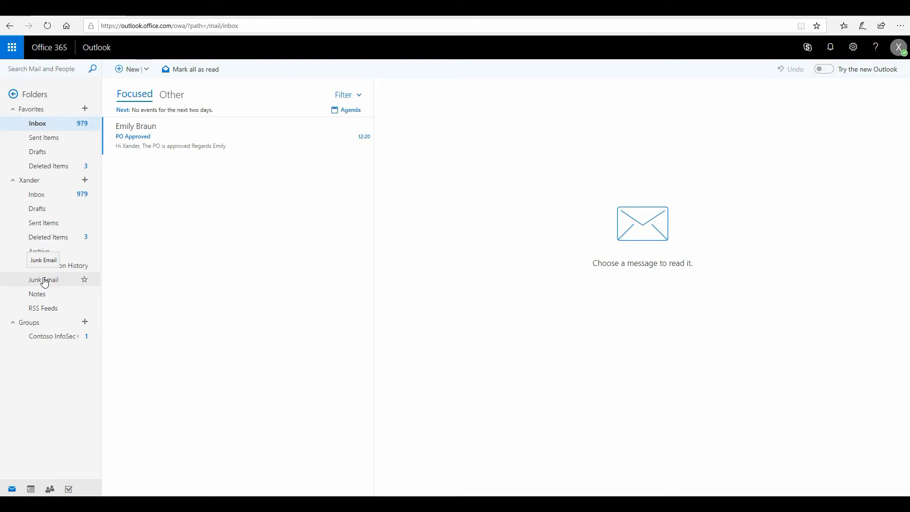
click(43, 279)
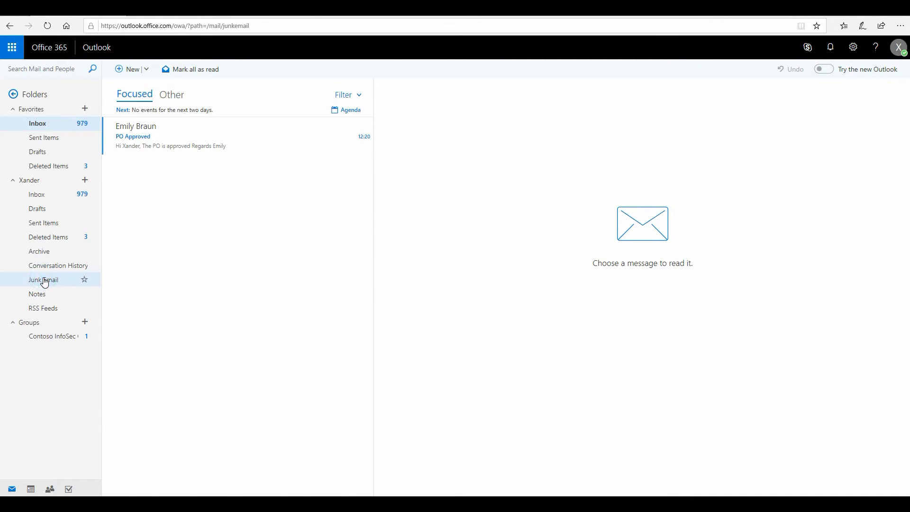
click(44, 279)
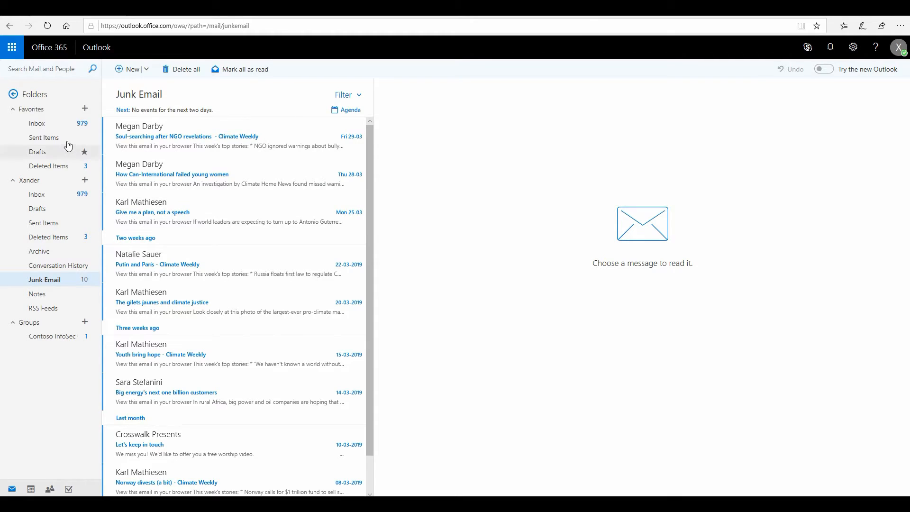
click(36, 124)
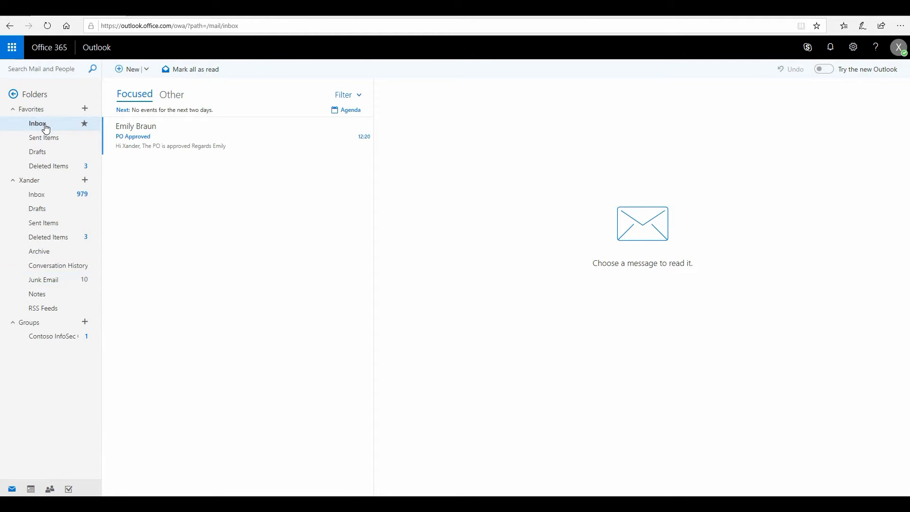
click(171, 95)
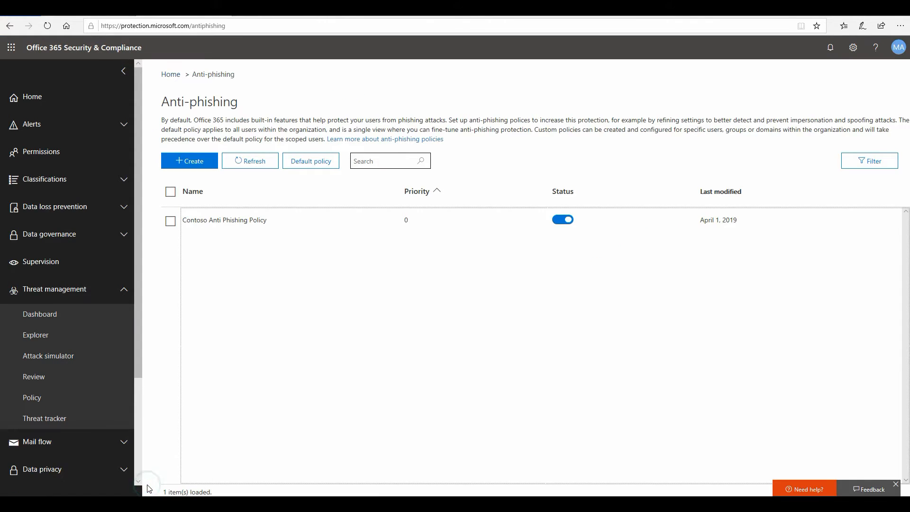
Find the Phish-flagged 'Please Initiate Fund' email in Quarantine and view its message header
click(39, 313)
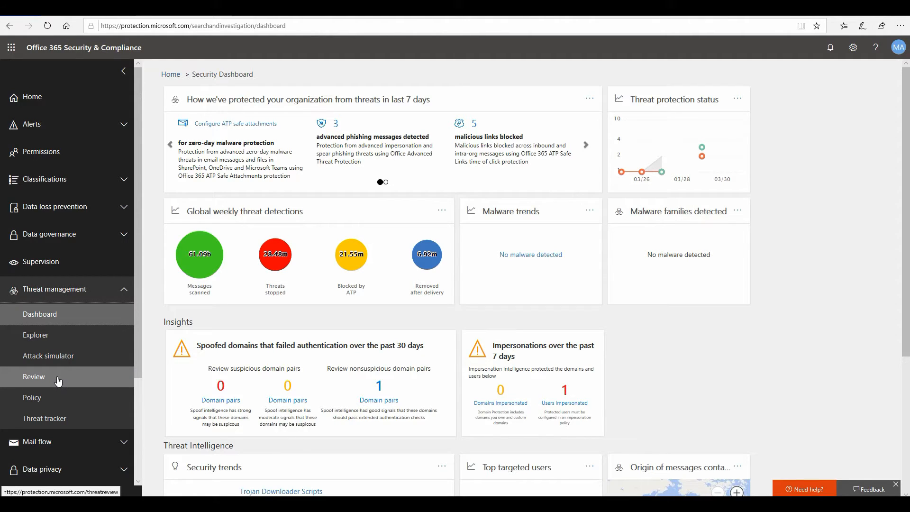
click(34, 376)
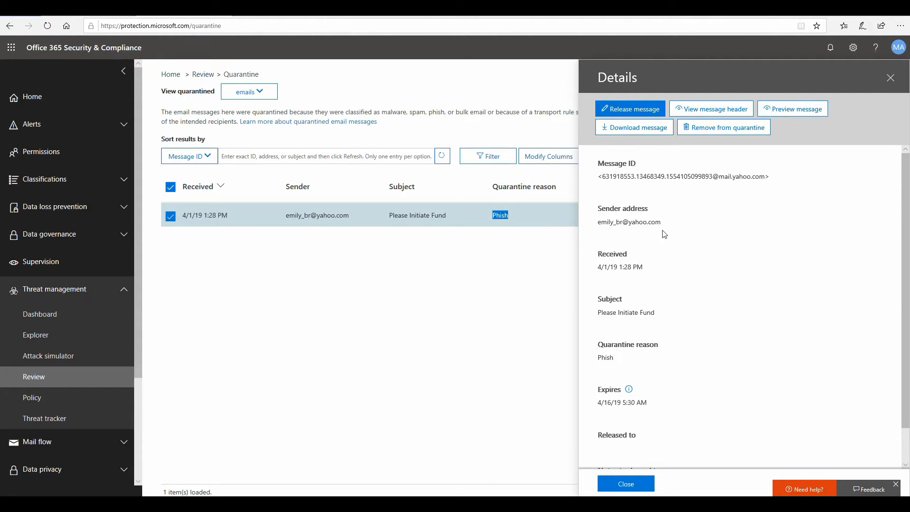
mouse_move(660, 284)
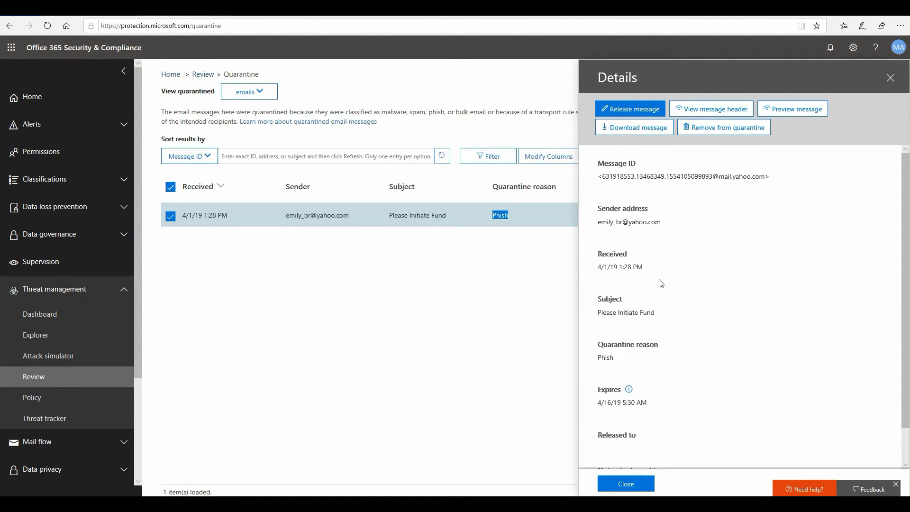
scroll(down, 3)
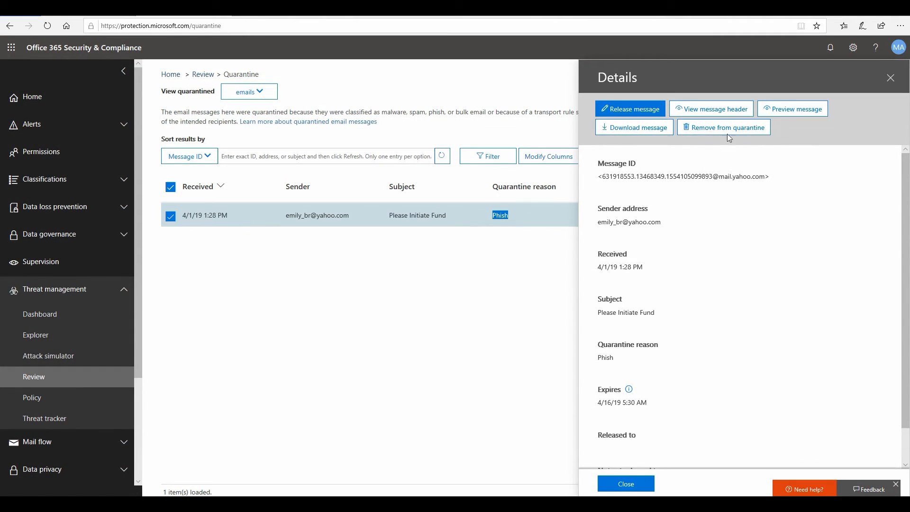
click(711, 109)
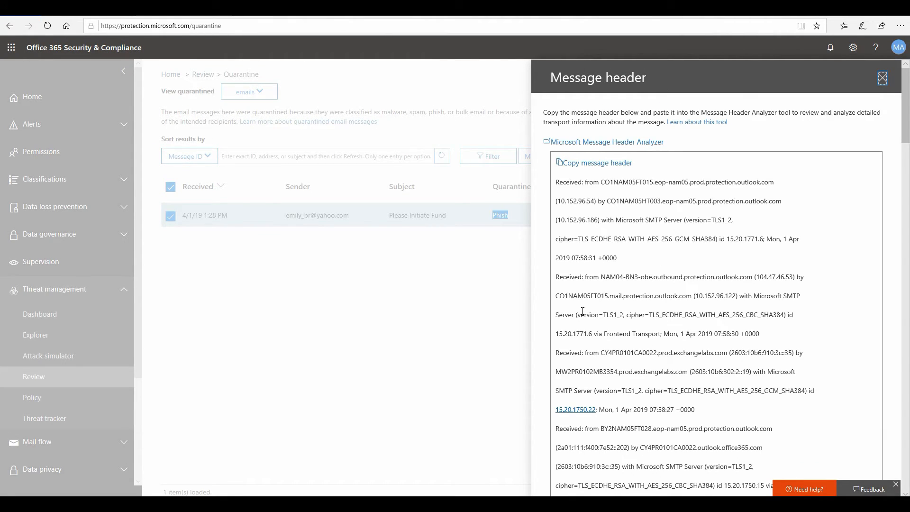
Scroll the message header down to the SPF, DKIM and DMARC Authentication-Results lines
scroll(down, 3)
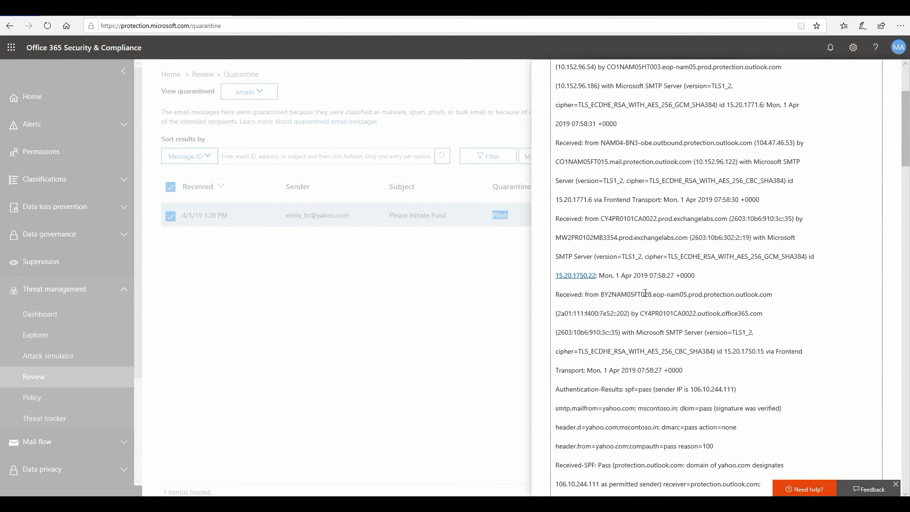
scroll(down, 3)
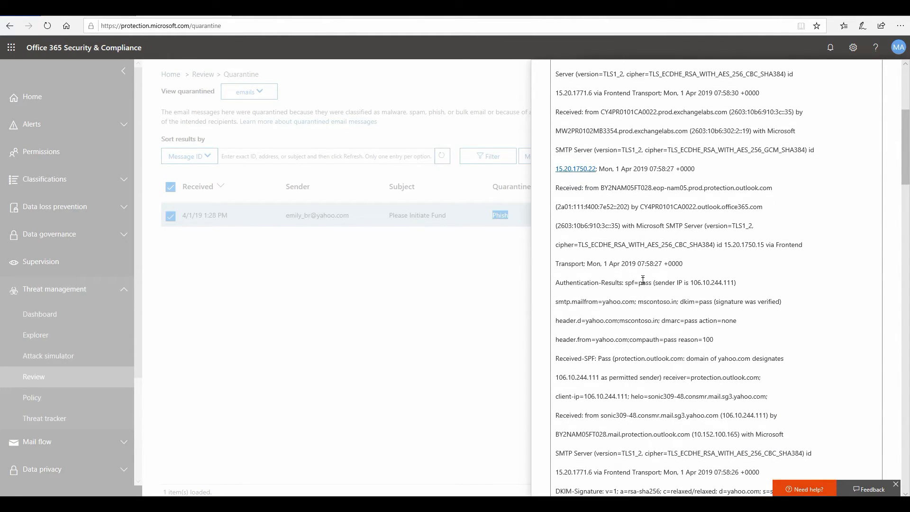
scroll(down, 3)
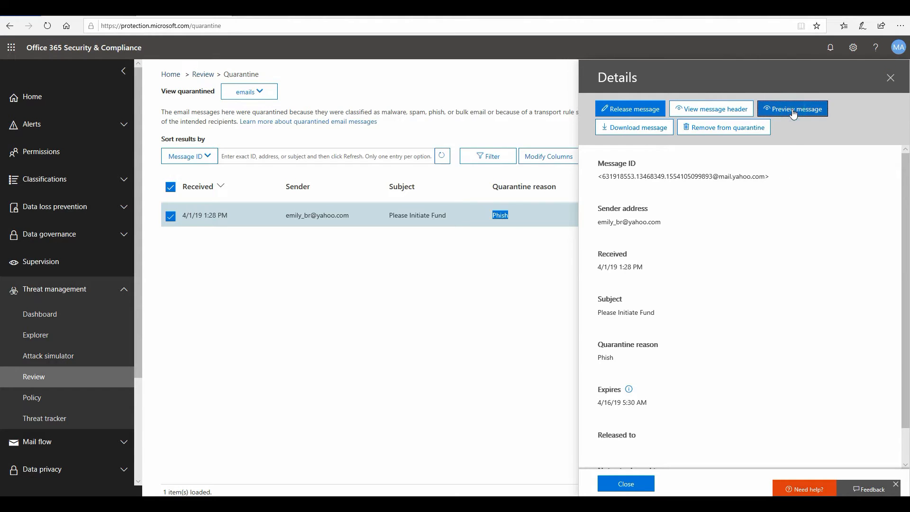
Preview the quarantined message, check its 'Not yet released to' status, and close details
click(792, 109)
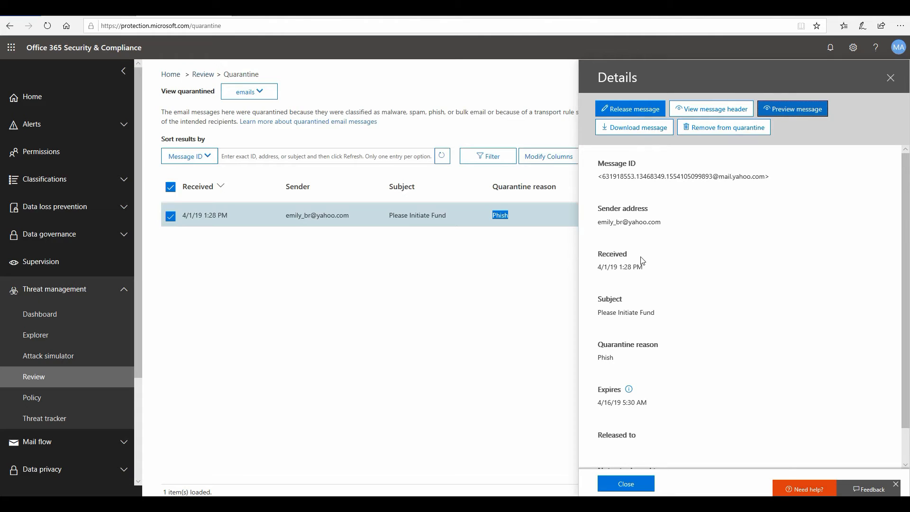
scroll(down, 3)
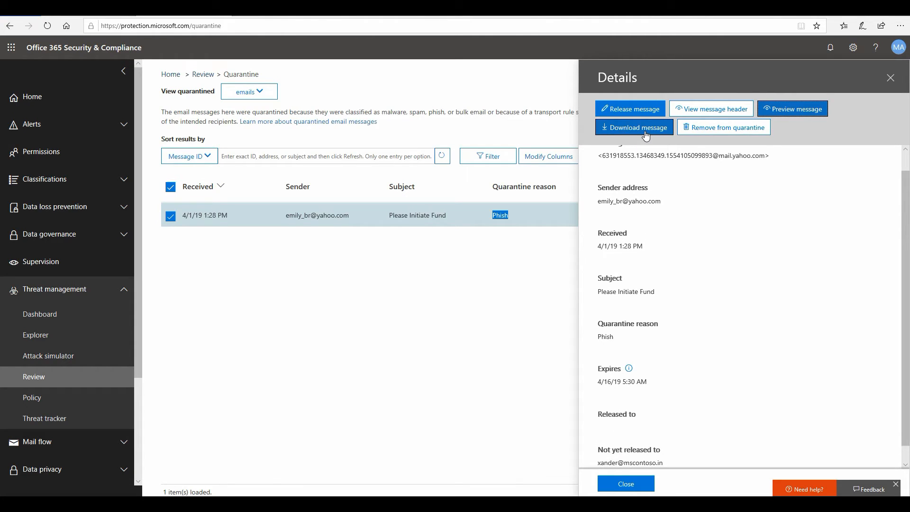
mouse_move(716, 217)
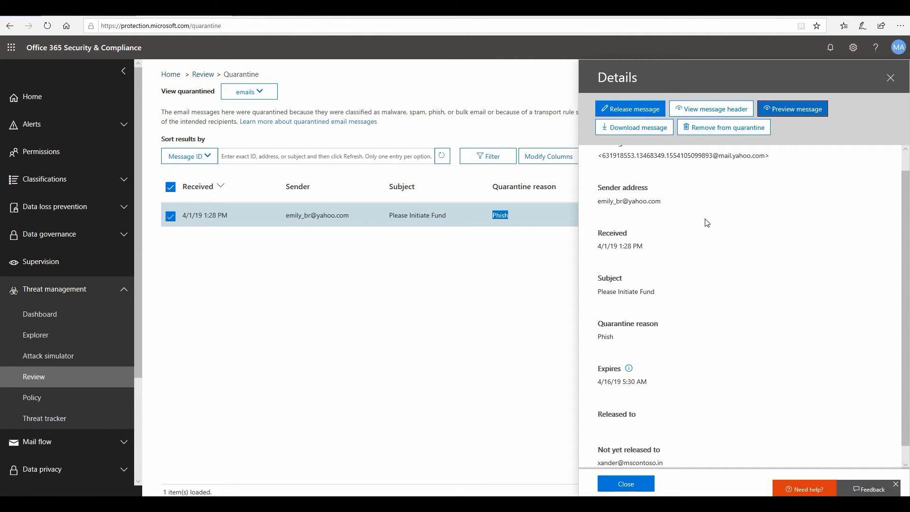
mouse_move(644, 367)
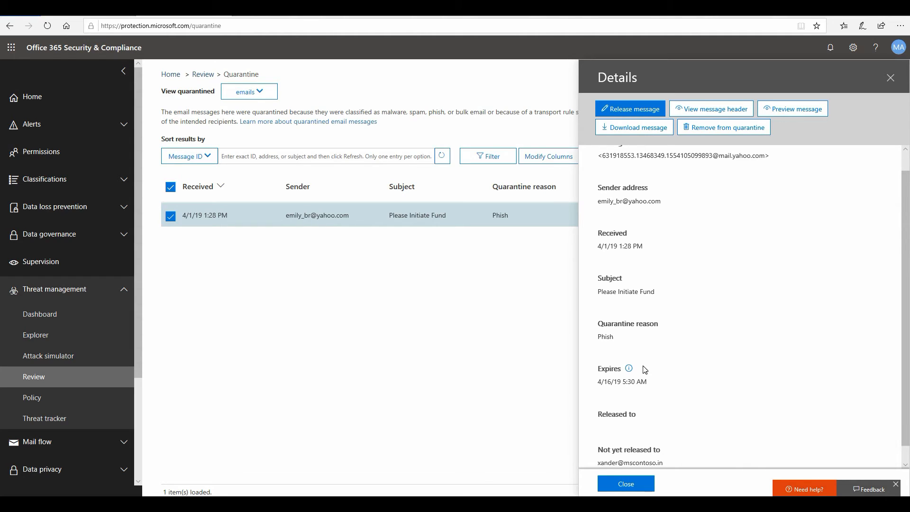
mouse_move(625, 483)
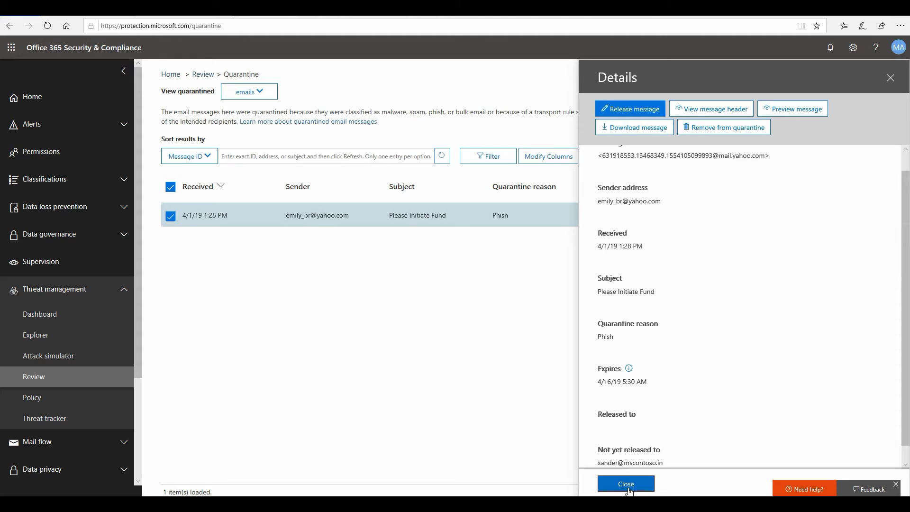
click(625, 483)
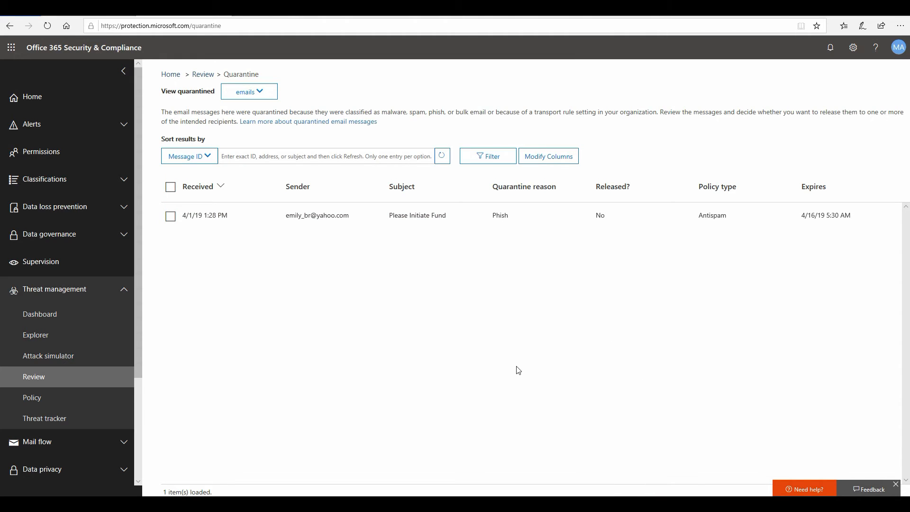